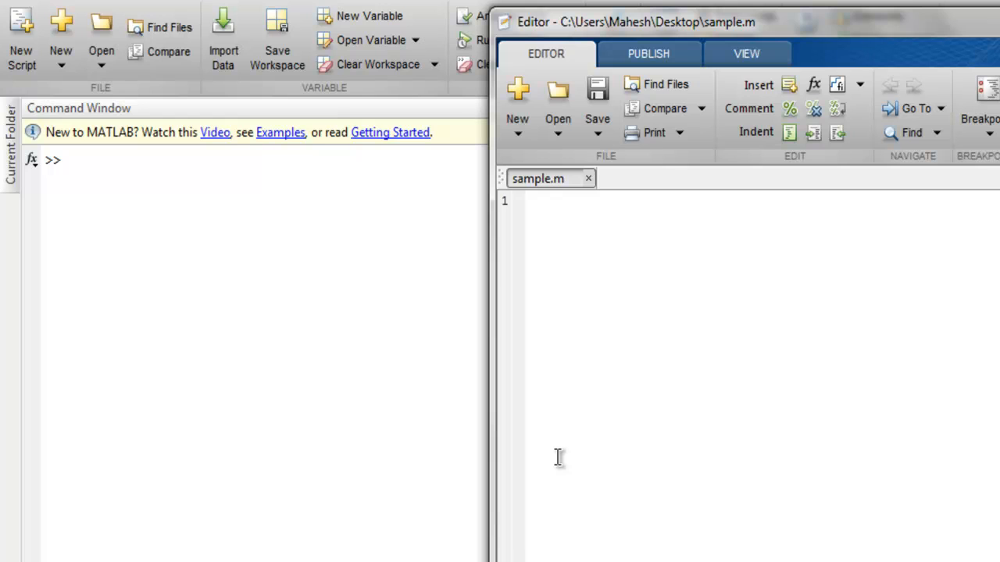
- Write f = factorial(10); disp(f); in sample.m, save and run it to print 3628800
left_click(555, 201)
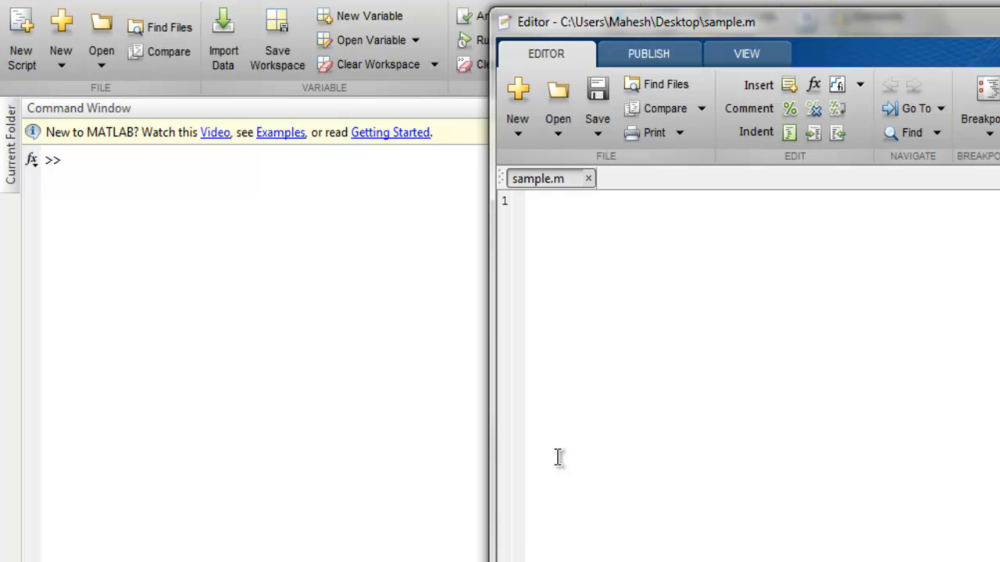
type("f = factoria")
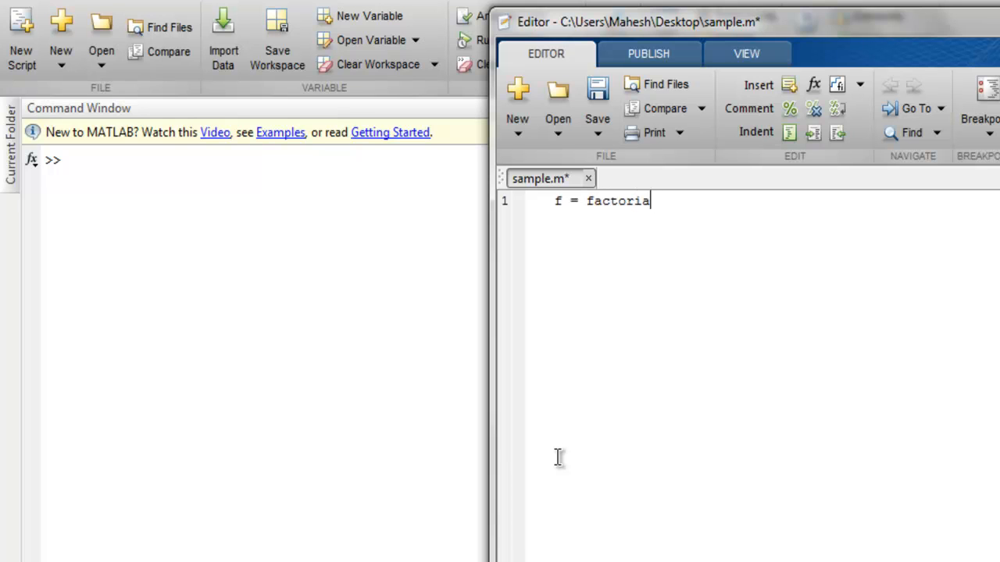
type("l(10);")
type("disp(")
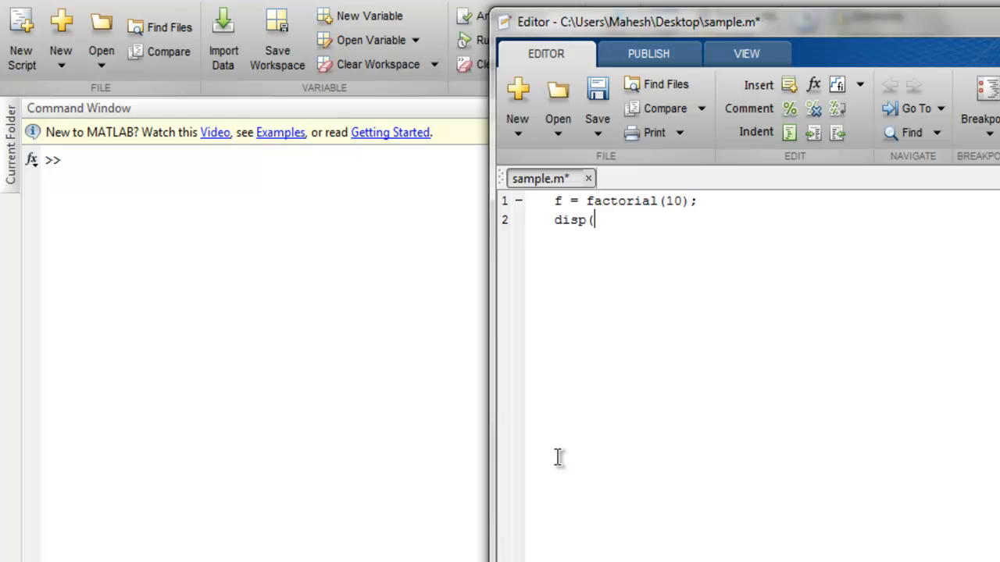
type("f);")
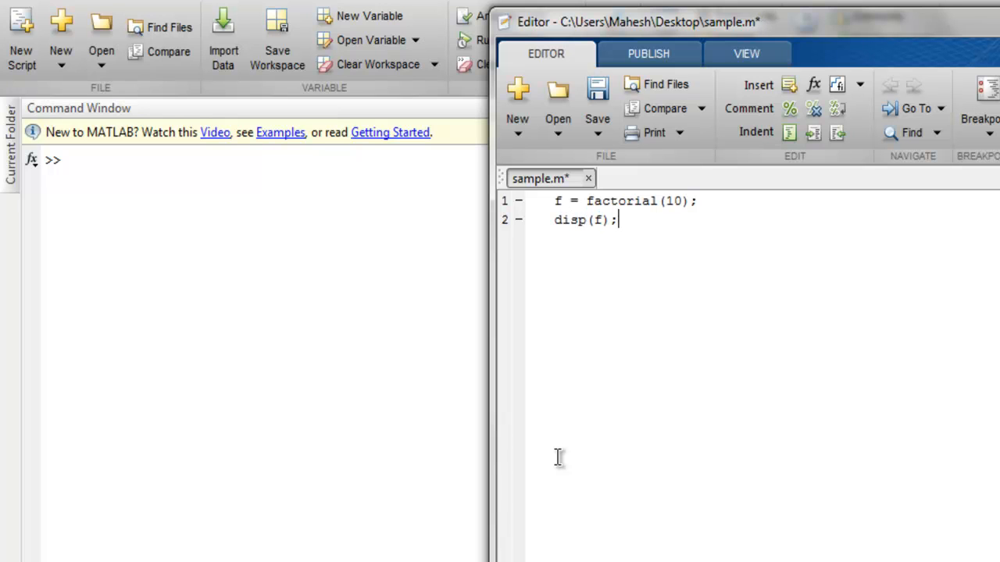
left_click(597, 88)
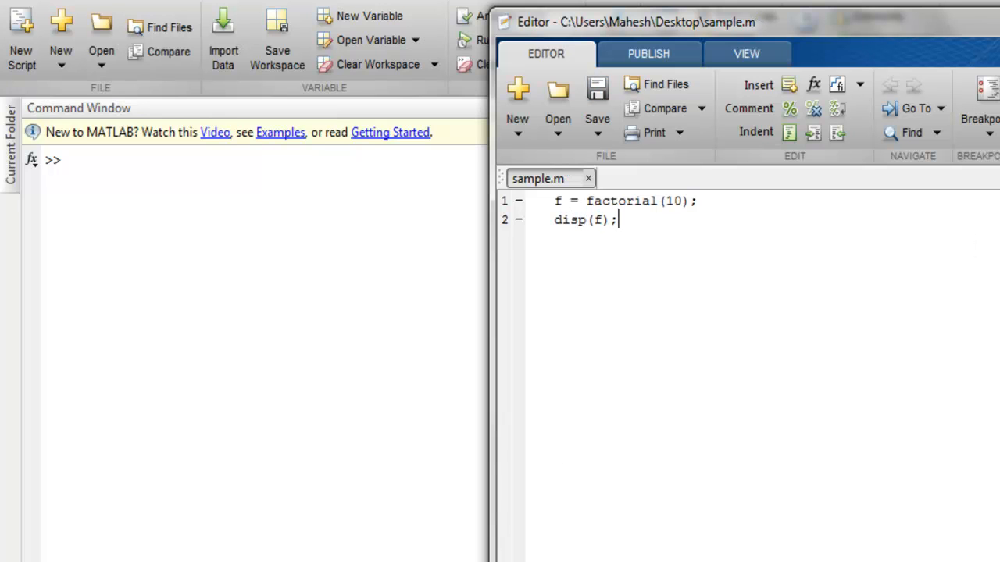
key("F5")
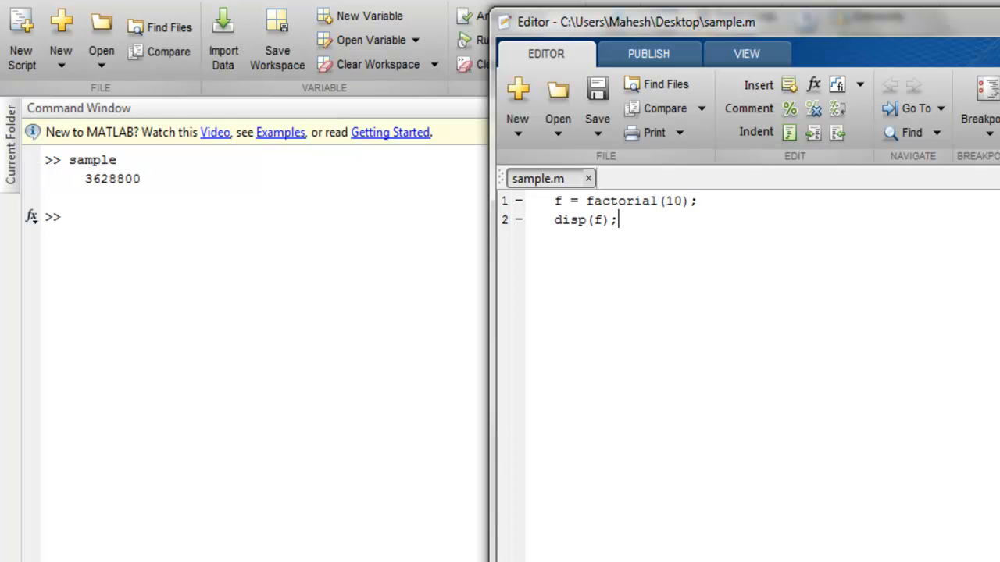
mouse_move(235, 181)
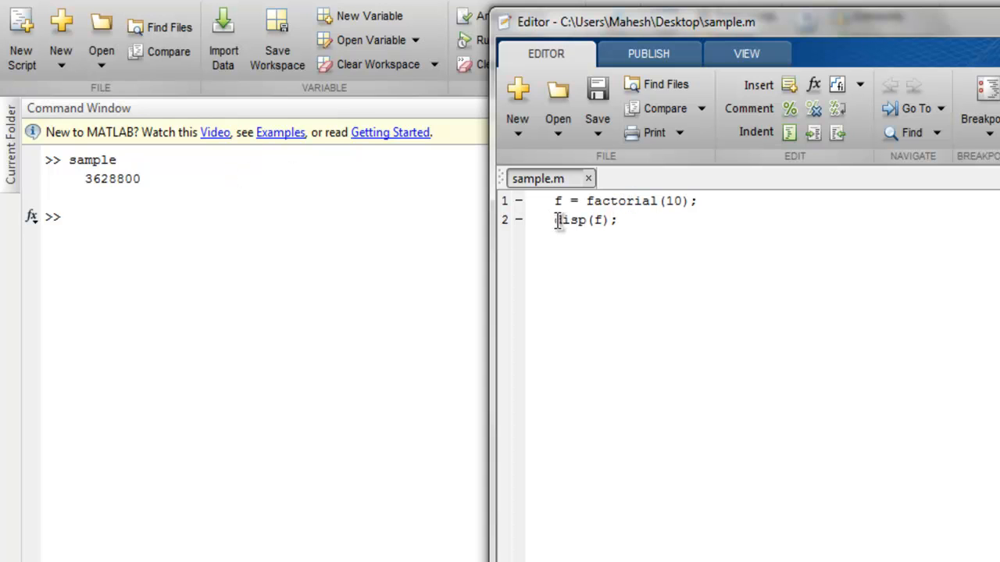
- Replace the code with n = [0 1 2; 3 4 5]; and f = factorial(n); in sample.m
left_click(641, 219)
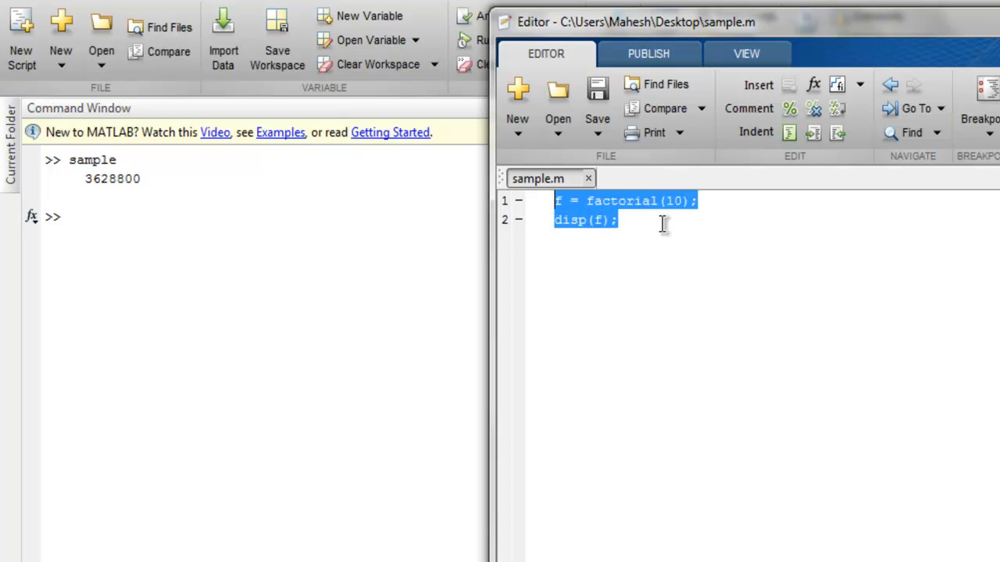
type("n=")
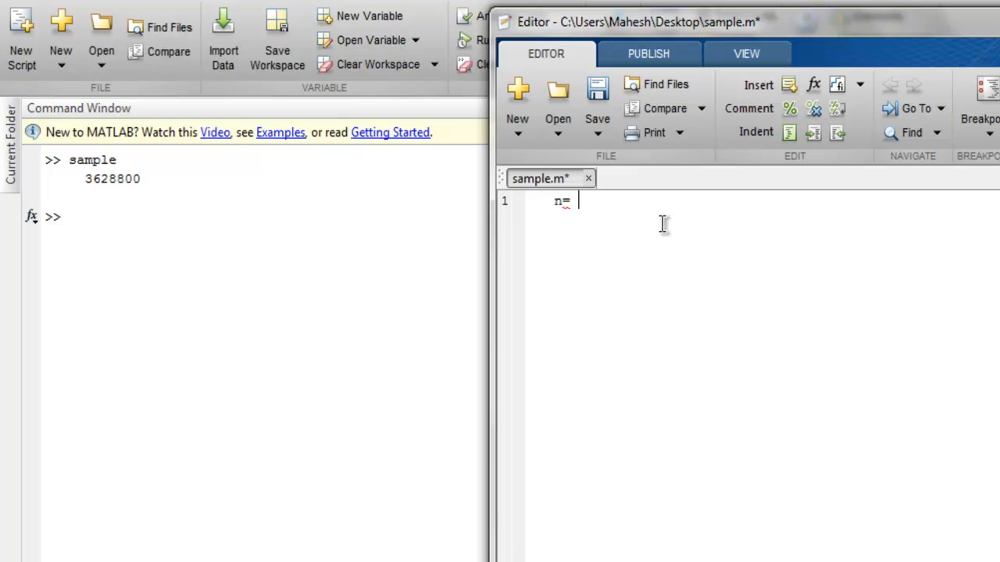
type("[0 1 2")
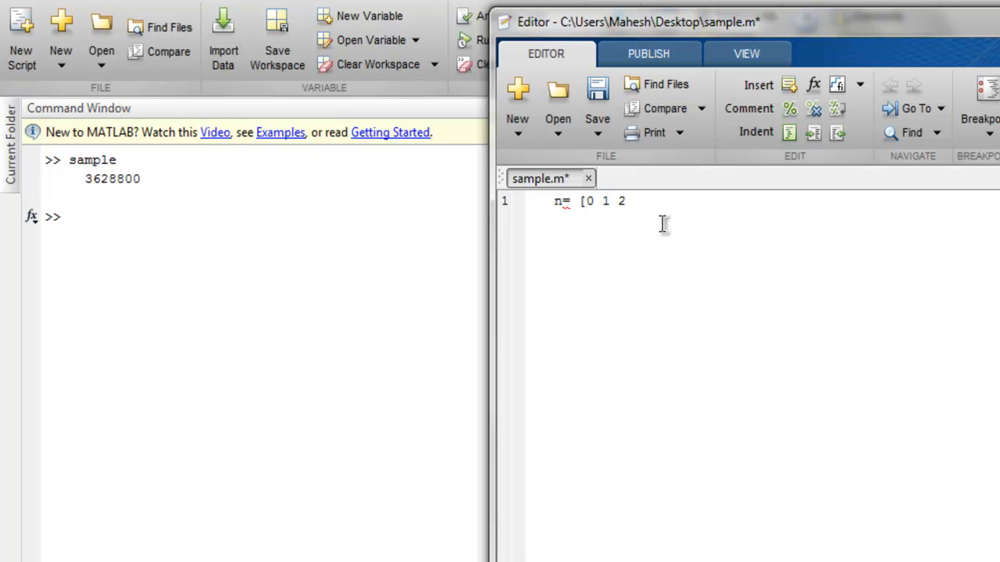
type("; 3")
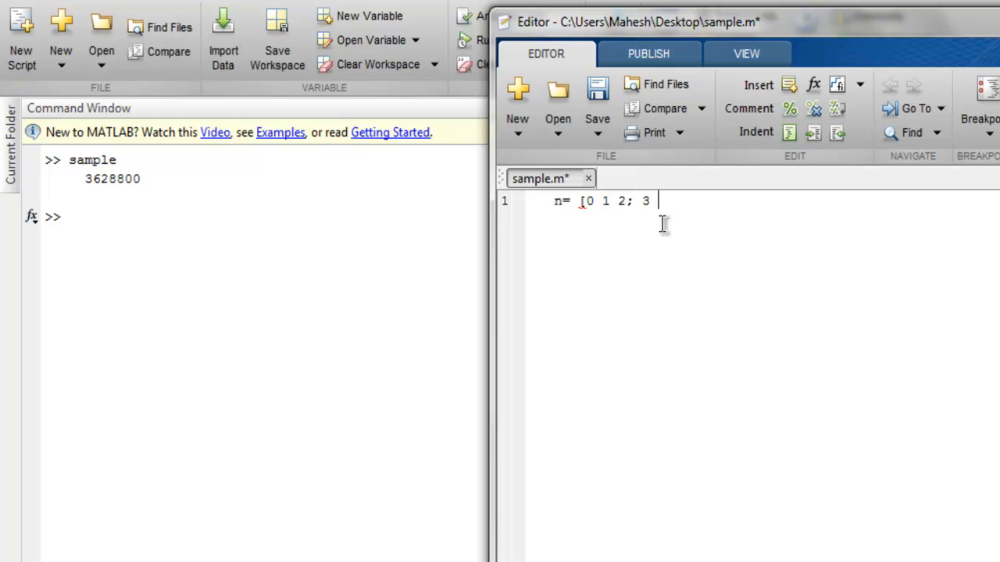
type("4 5];")
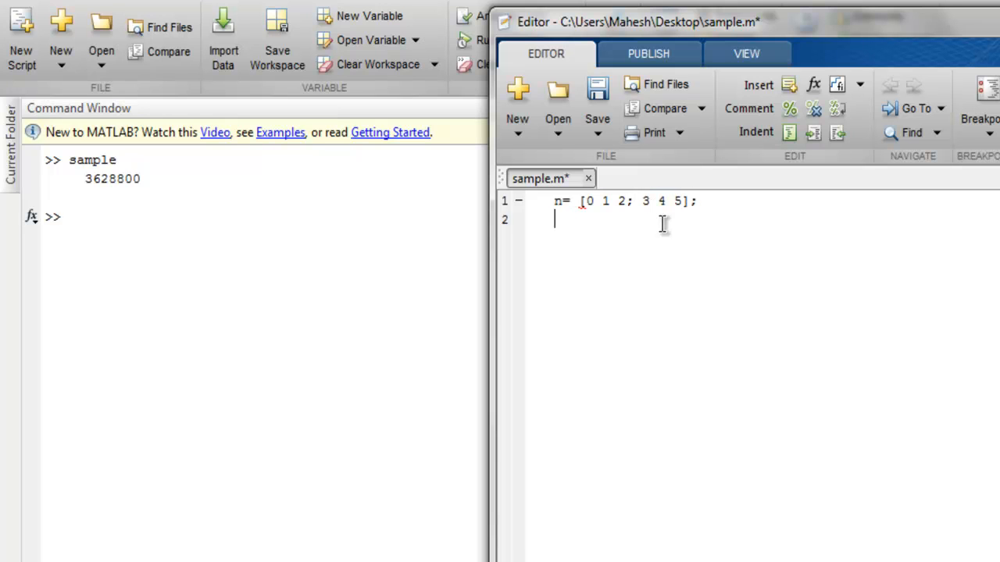
type("f")
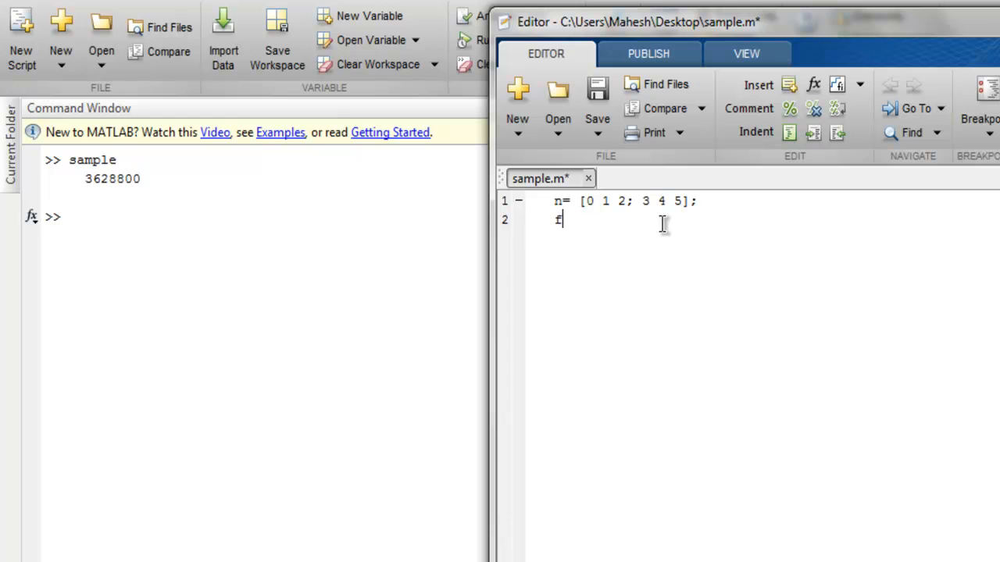
type("ac")
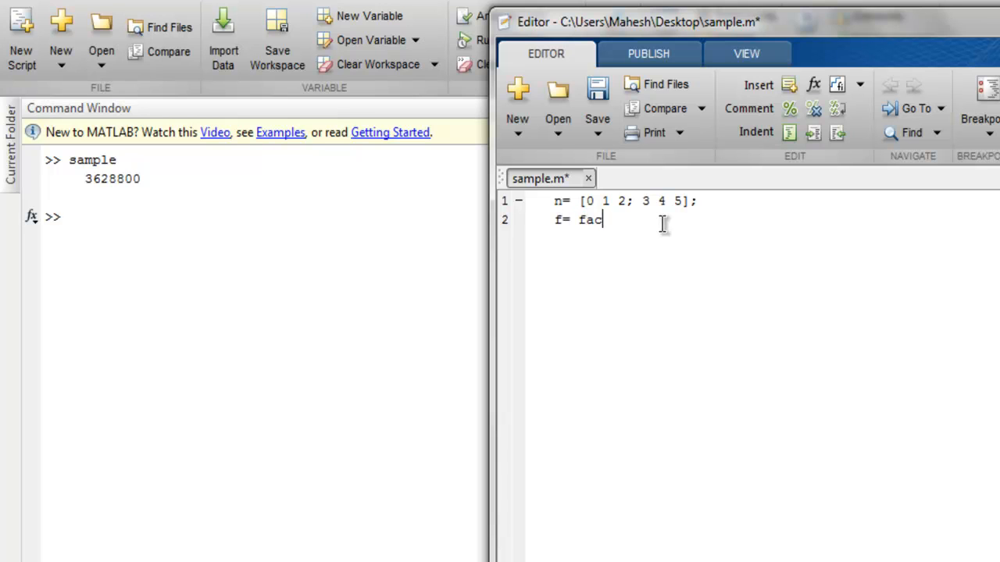
type("torial")
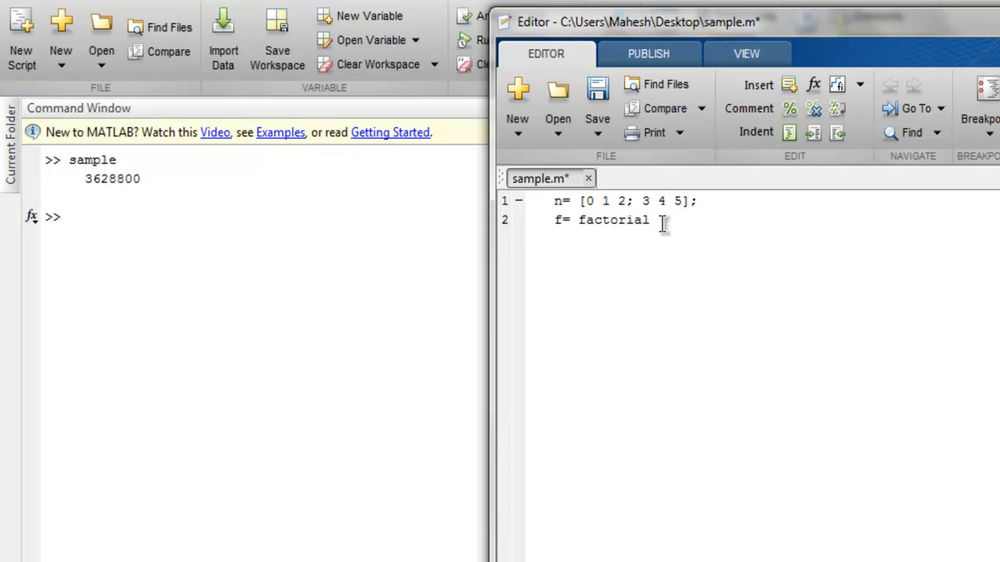
type("(n);")
type("disp(f);")
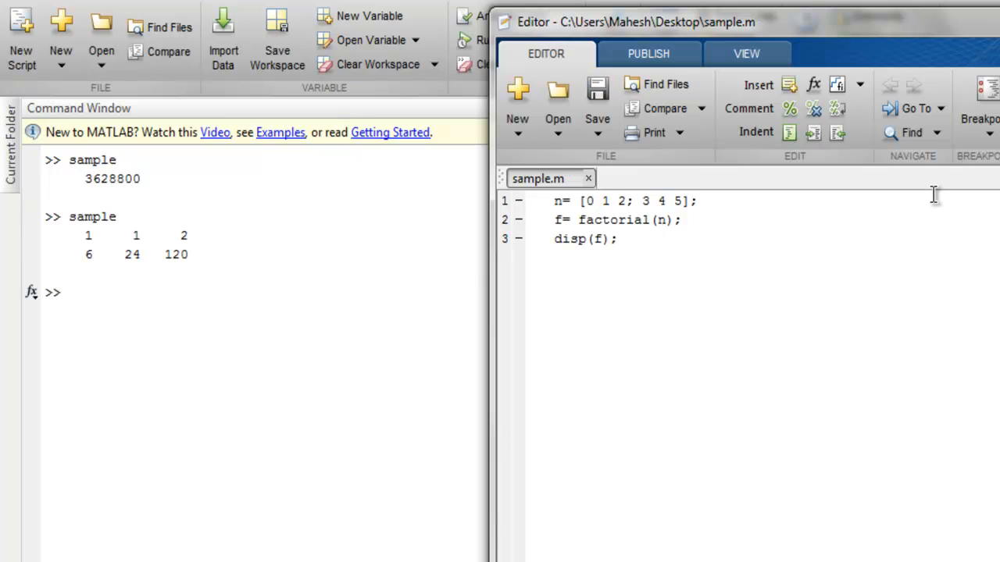
mouse_move(601, 227)
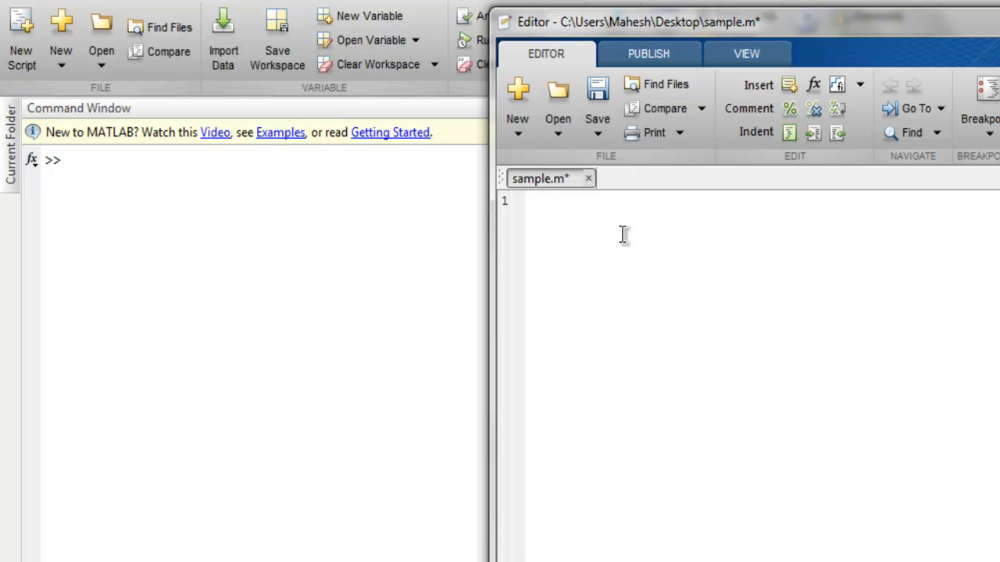
- Define matrix A = [-5 17; 10 0]; on the first line of sample.m
left_click(554, 200)
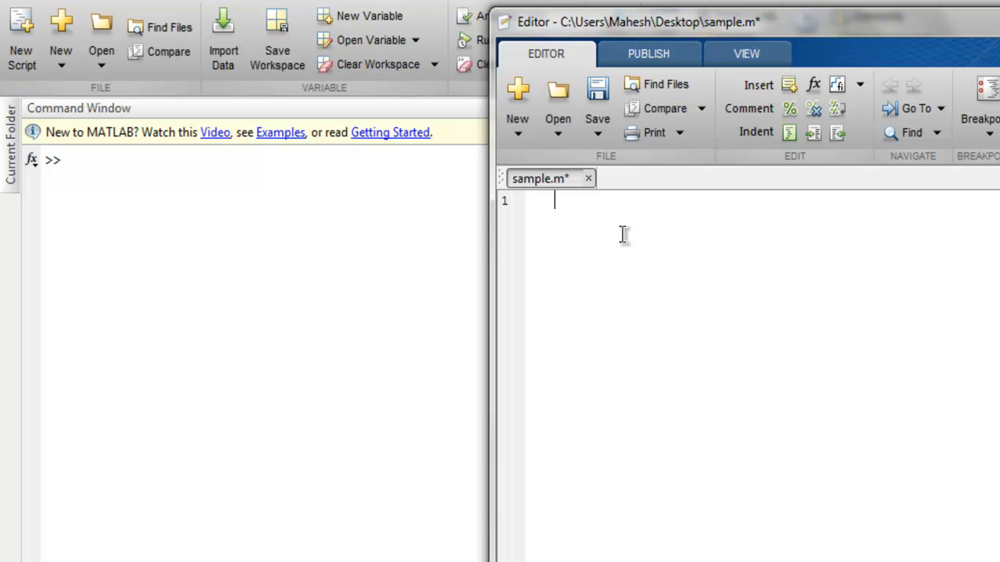
type("A")
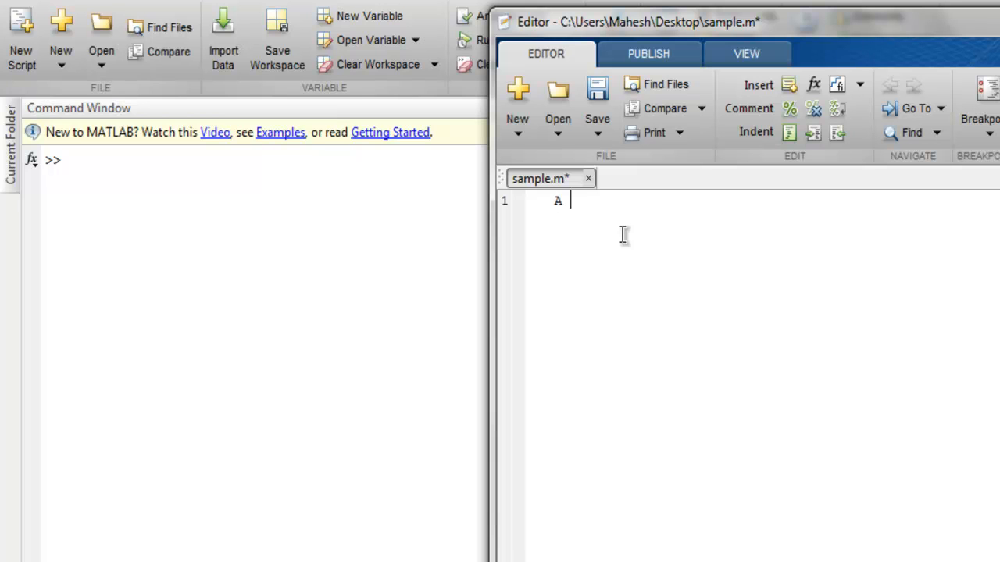
type("= [")
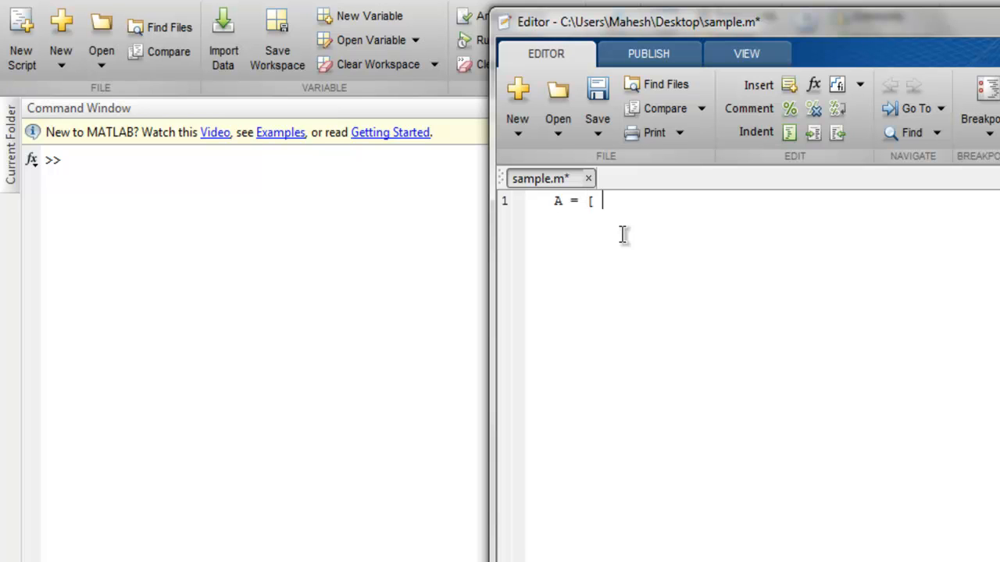
type("-5")
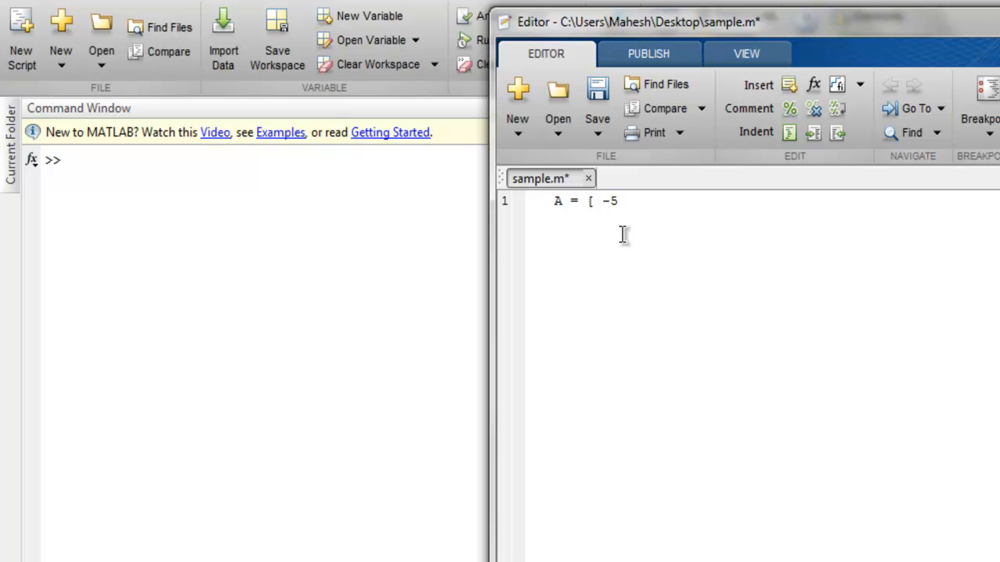
type("17")
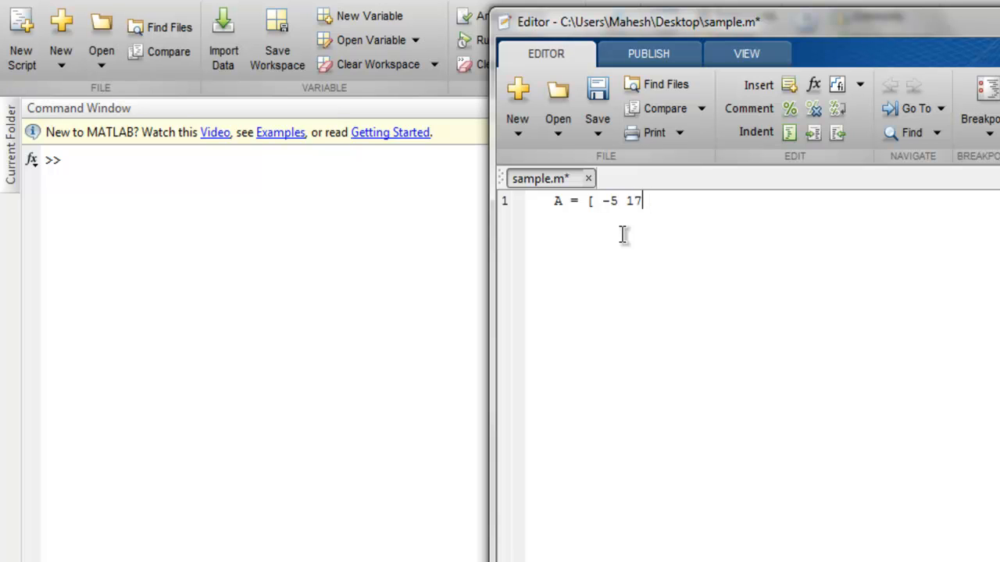
type("; 10 0")
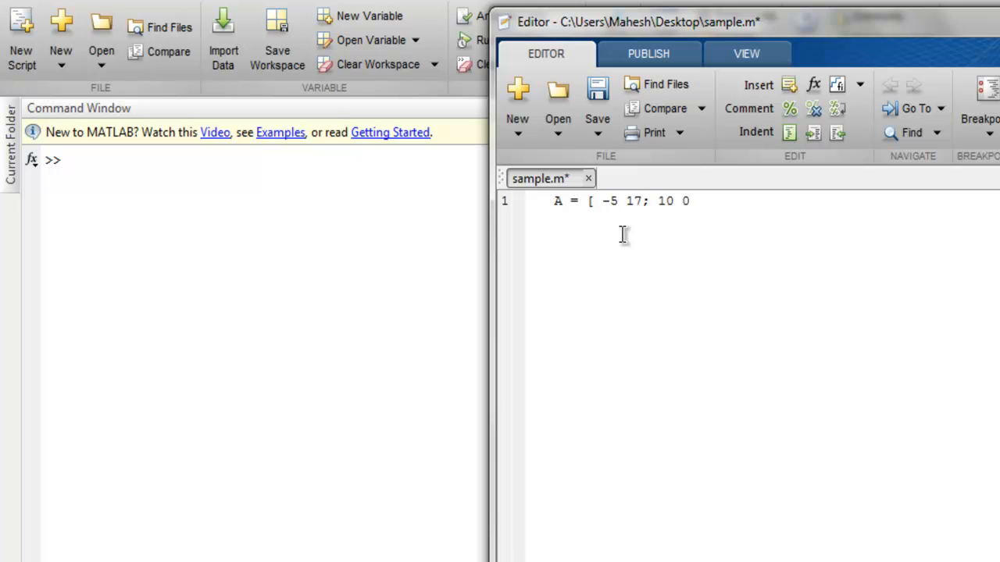
type("];")
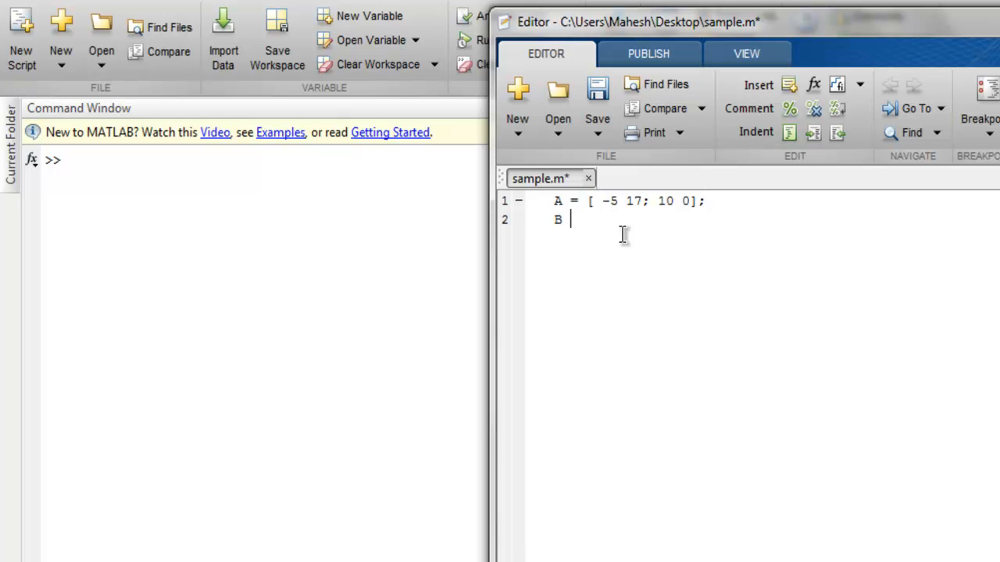
- Add matrix B = [-15 3; 100 0]; and compute C = gcd(A, B)
type("= [")
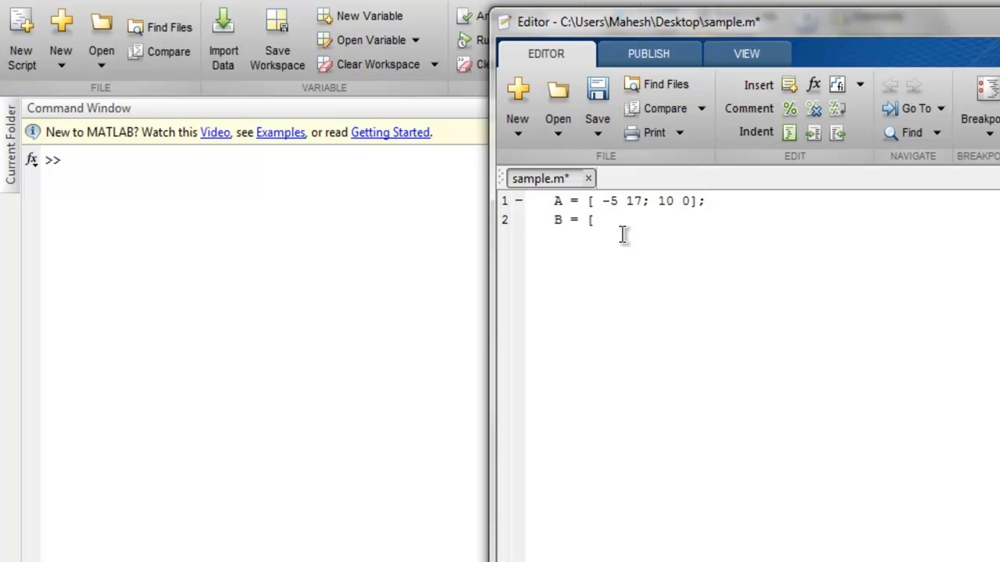
type("-15")
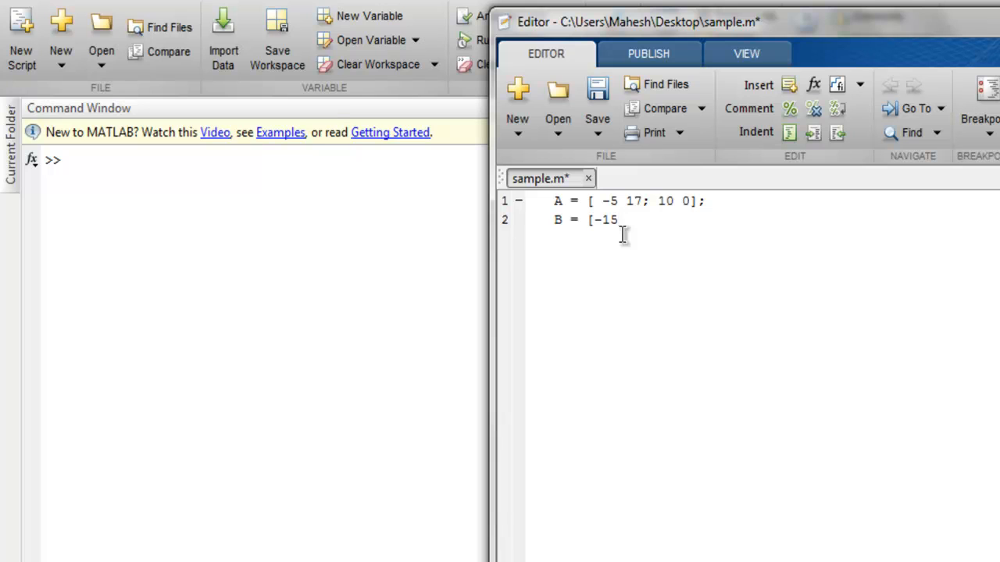
type("3; 1")
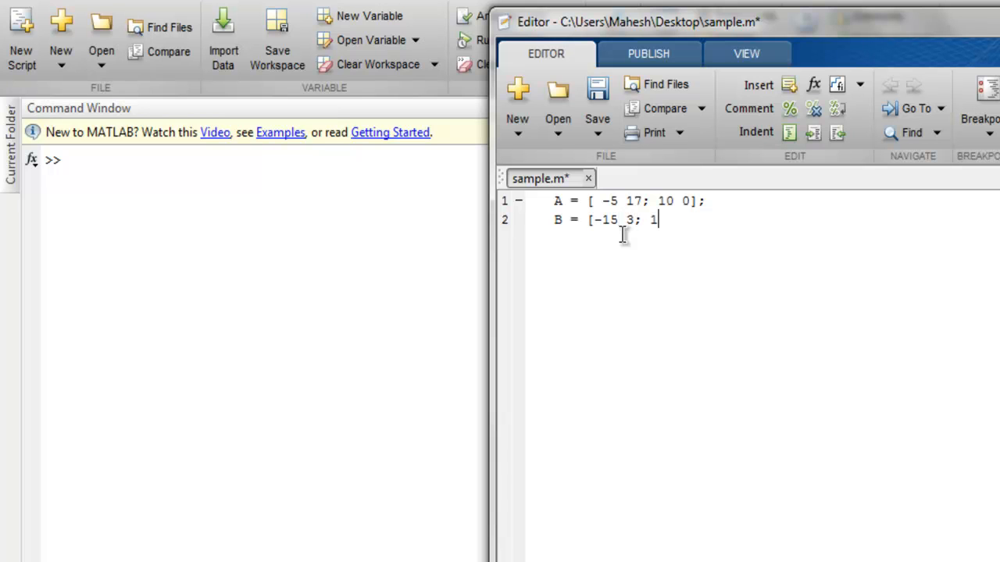
type("00 0")
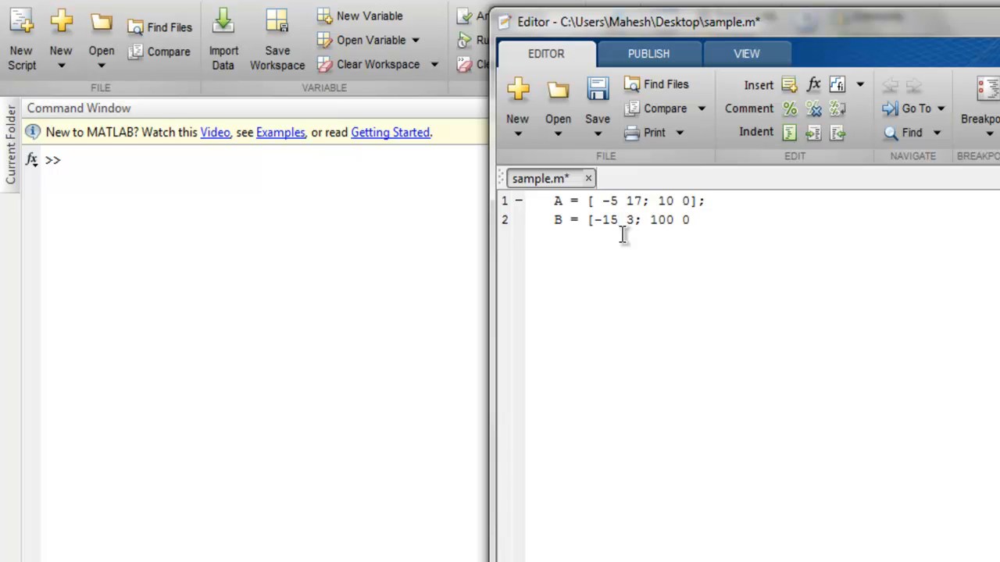
type("];")
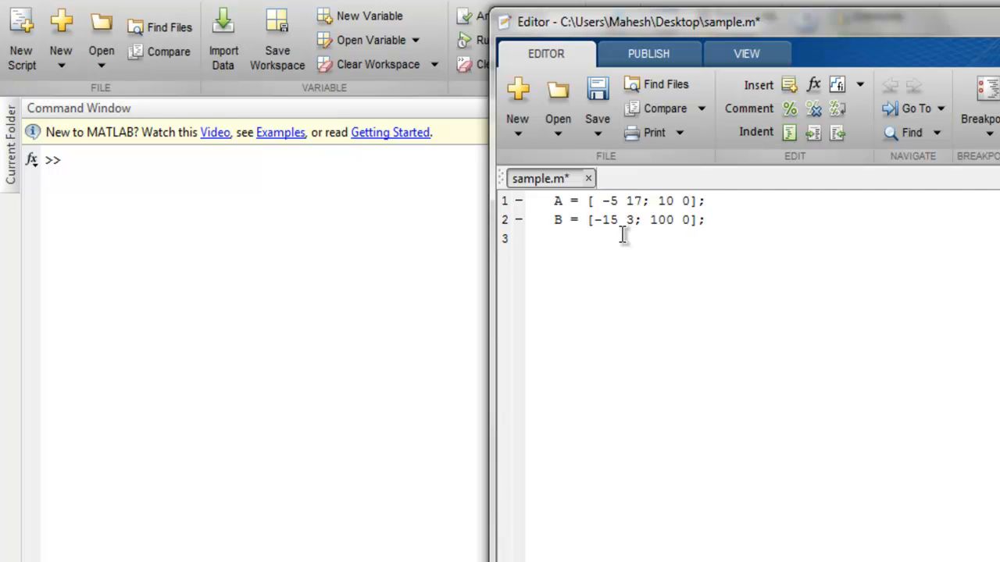
type("C")
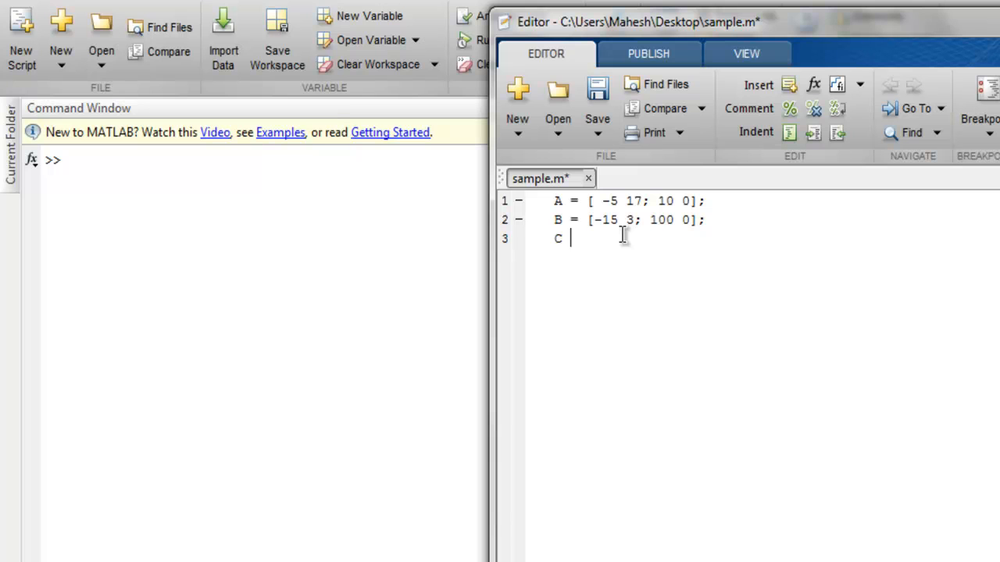
type("=")
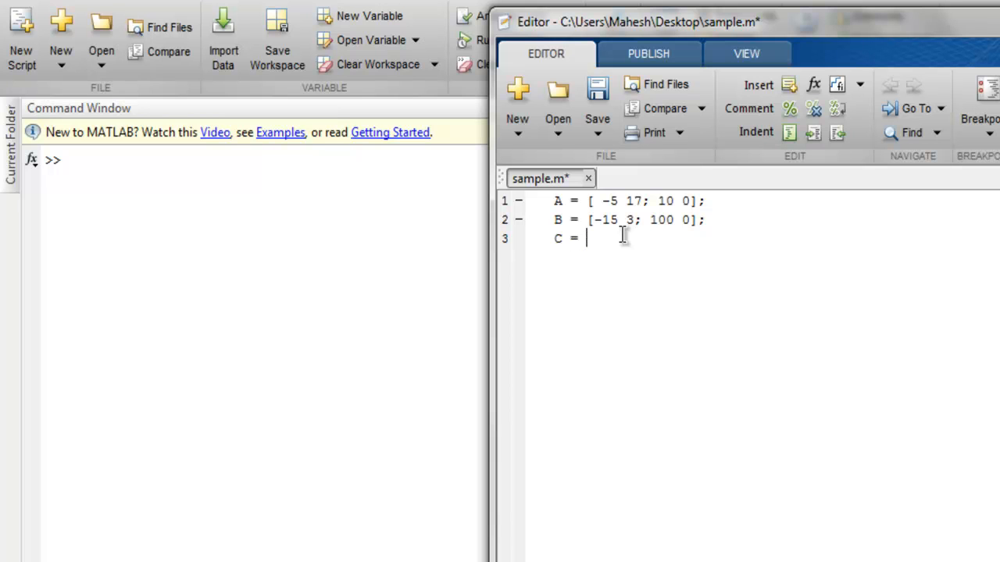
type("gcd(")
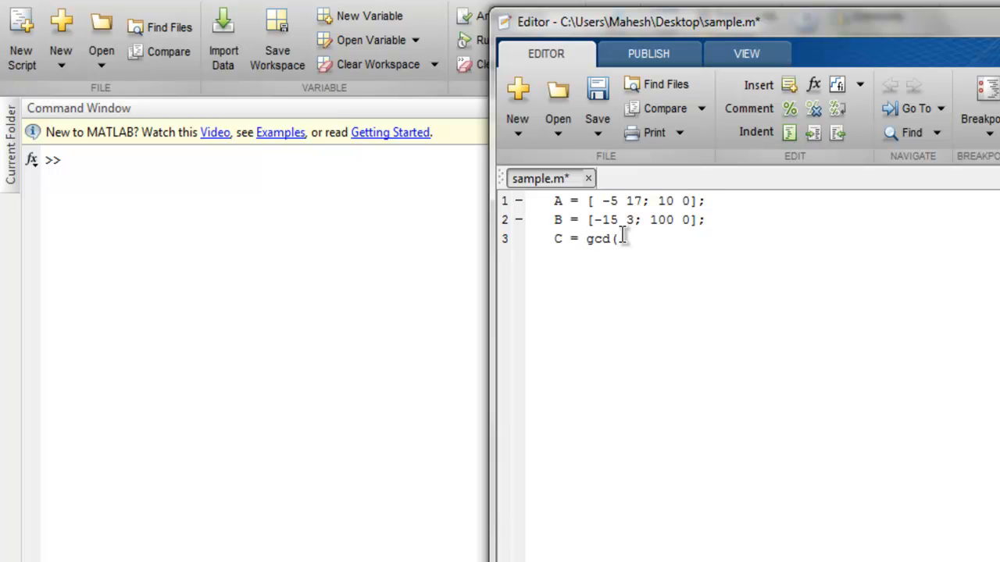
type("A, B")
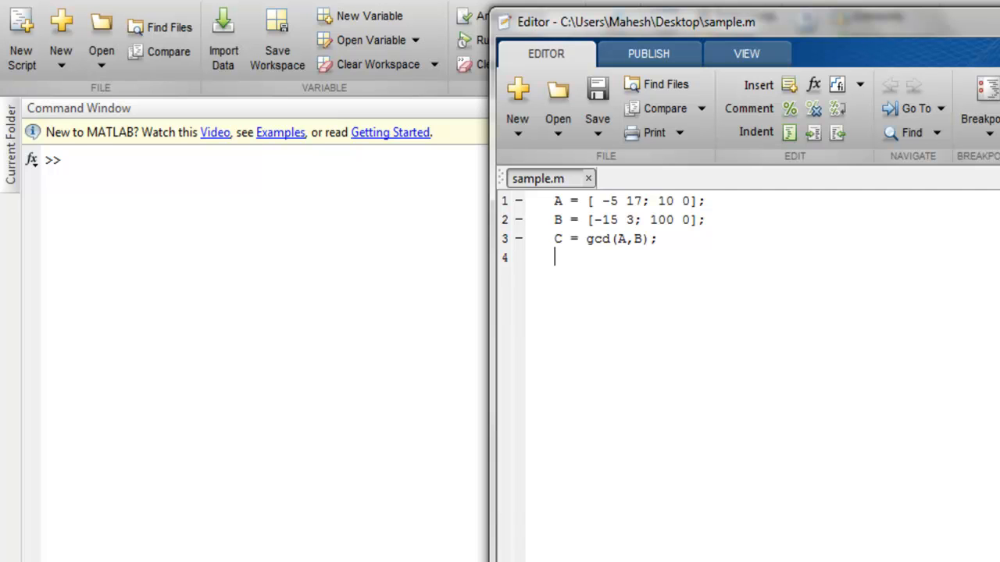
- Run sample.m and add disp(C); so the gcd matrix 5 1; 10 0 is shown
key("F5")
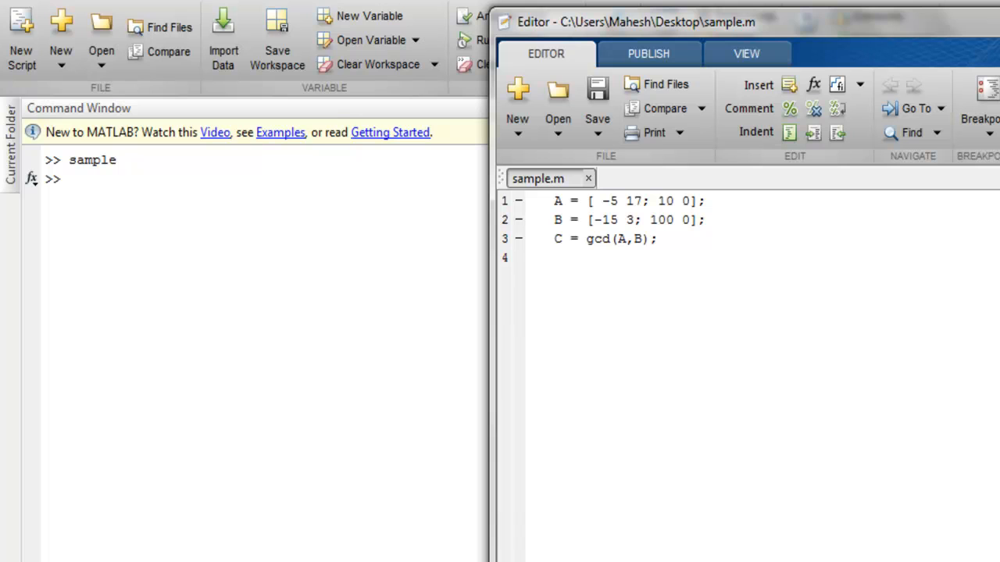
type("disp")
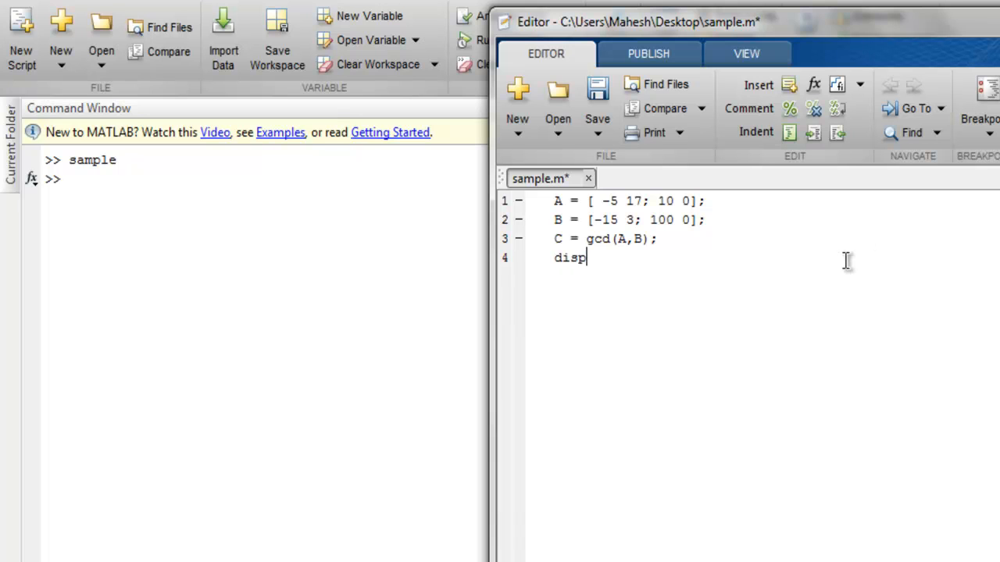
type("(C)")
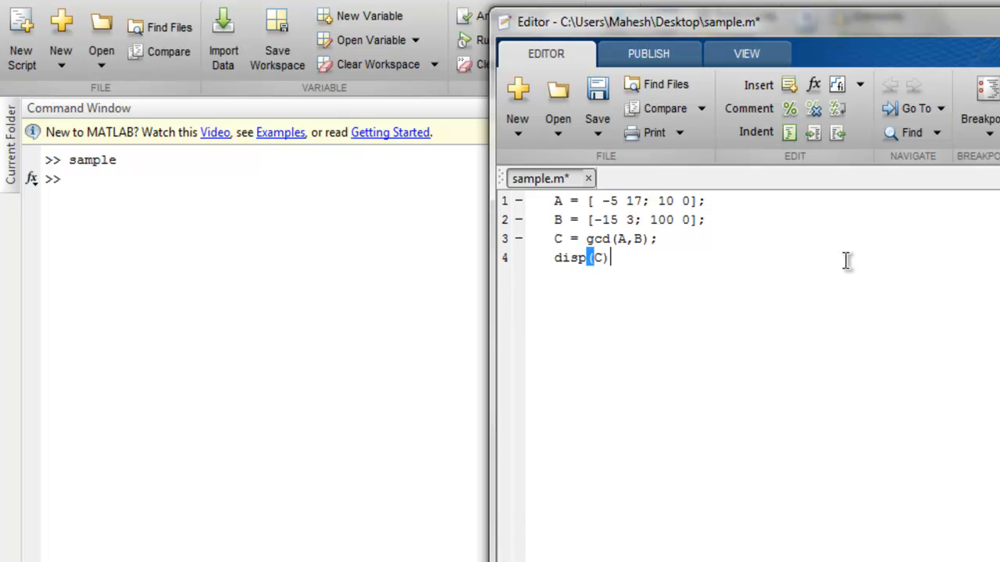
type(";")
type("f =")
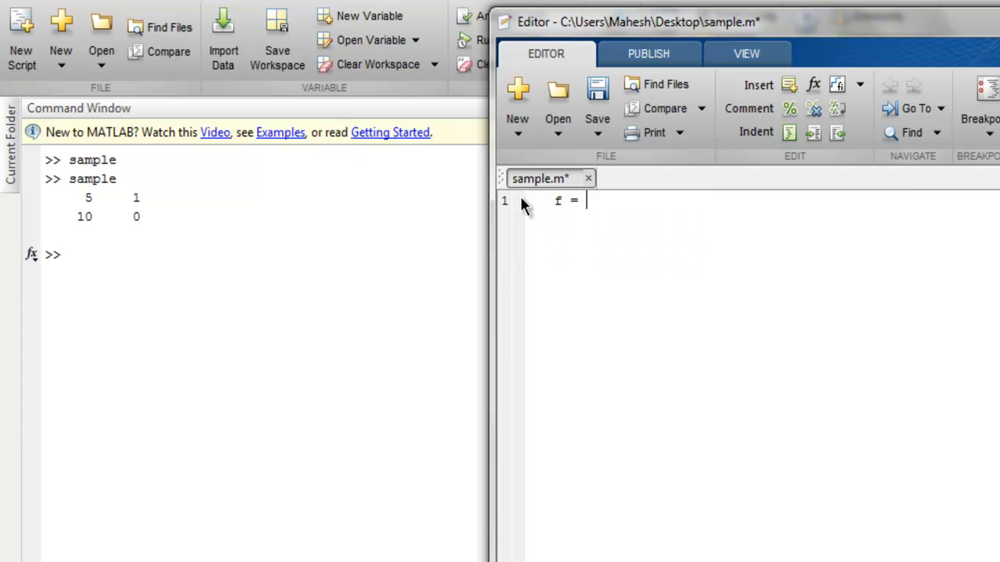
- Write f = isprime([2 3 0 6 1 0]); in sample.m to test the array for primes
type("isp")
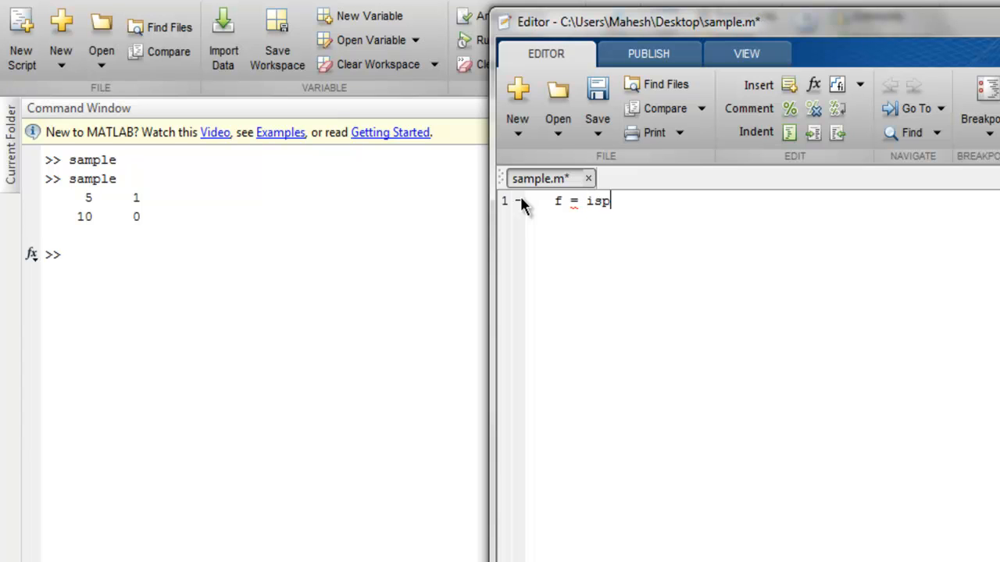
type("rime(")
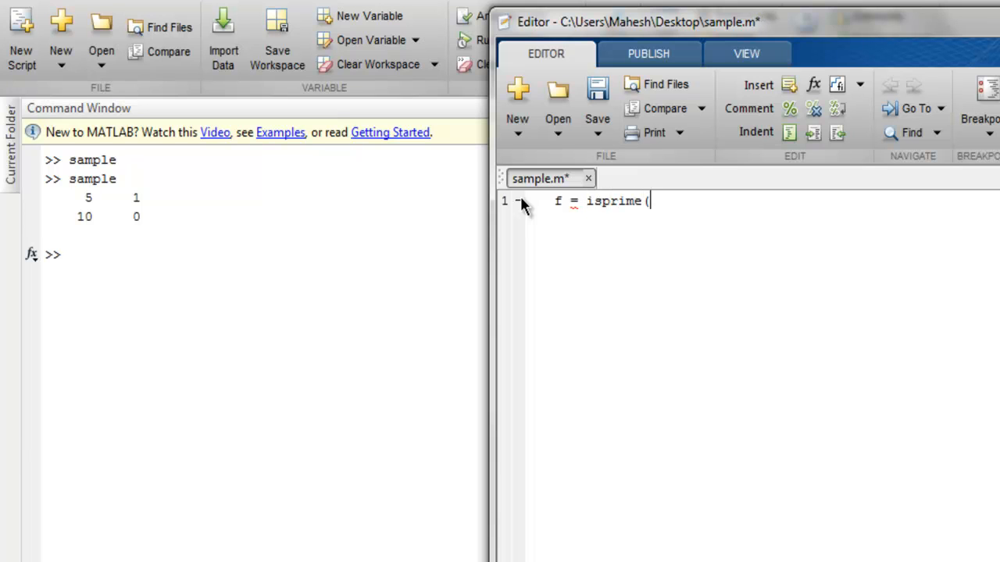
type("(")
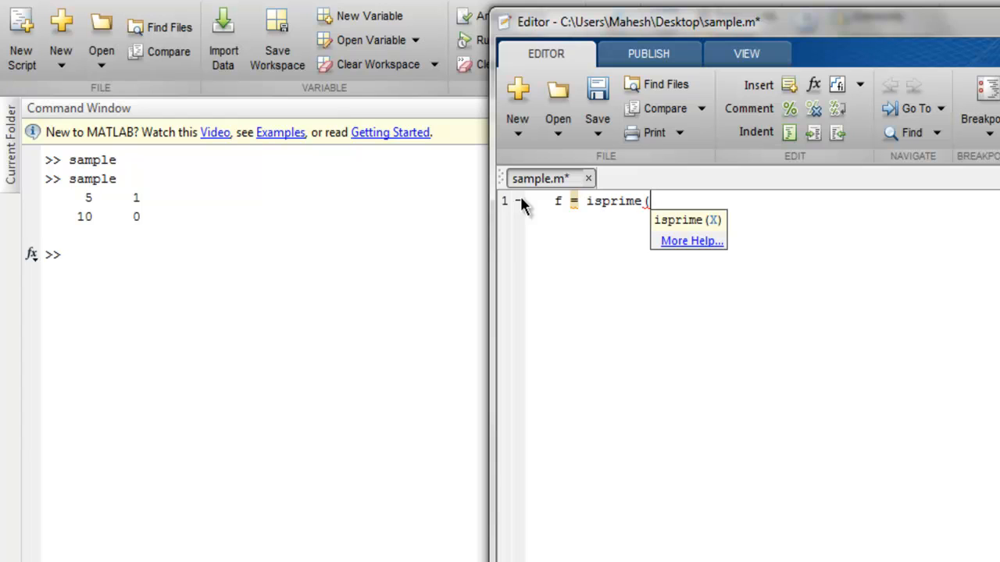
type("[2 3")
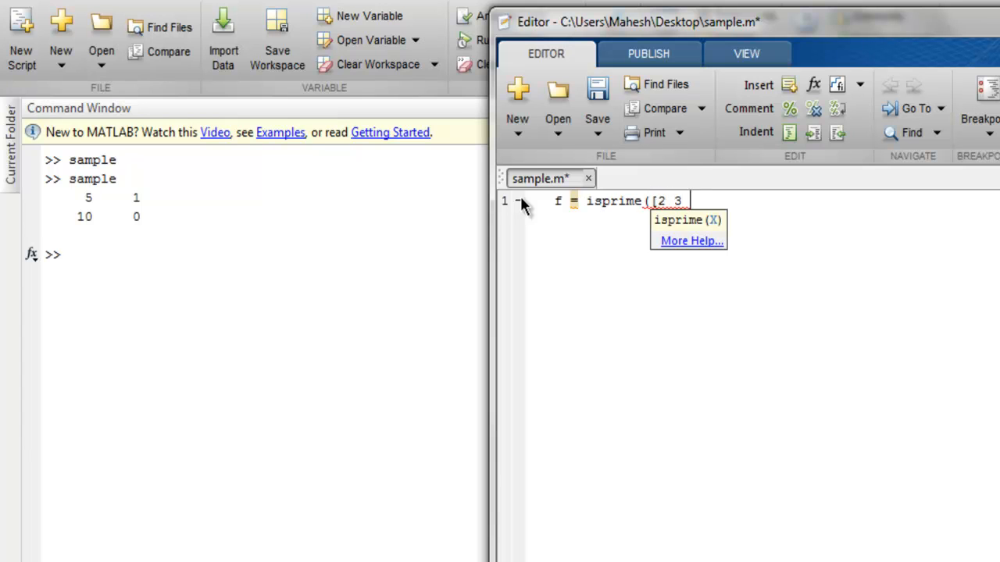
type("0 6 1")
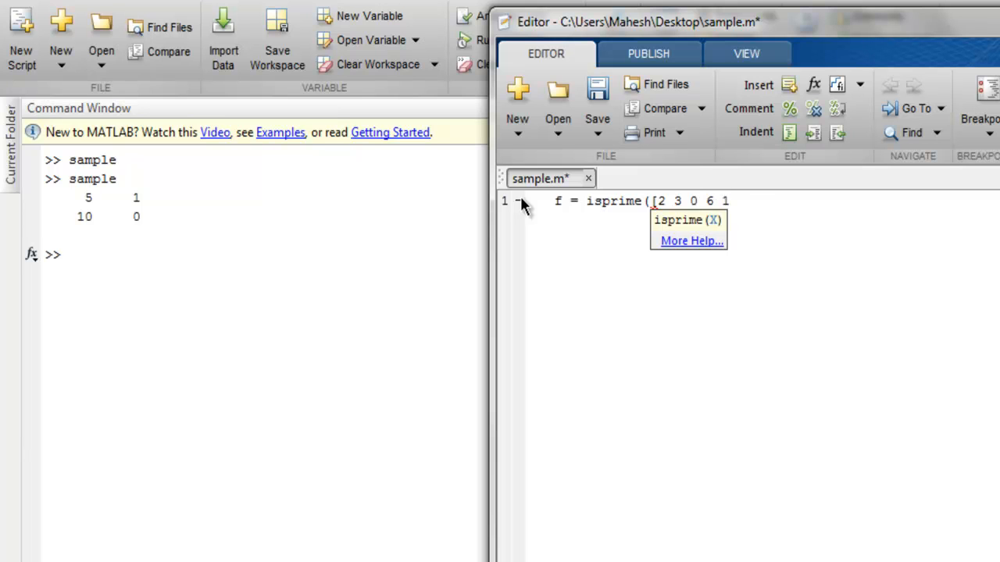
type("0])")
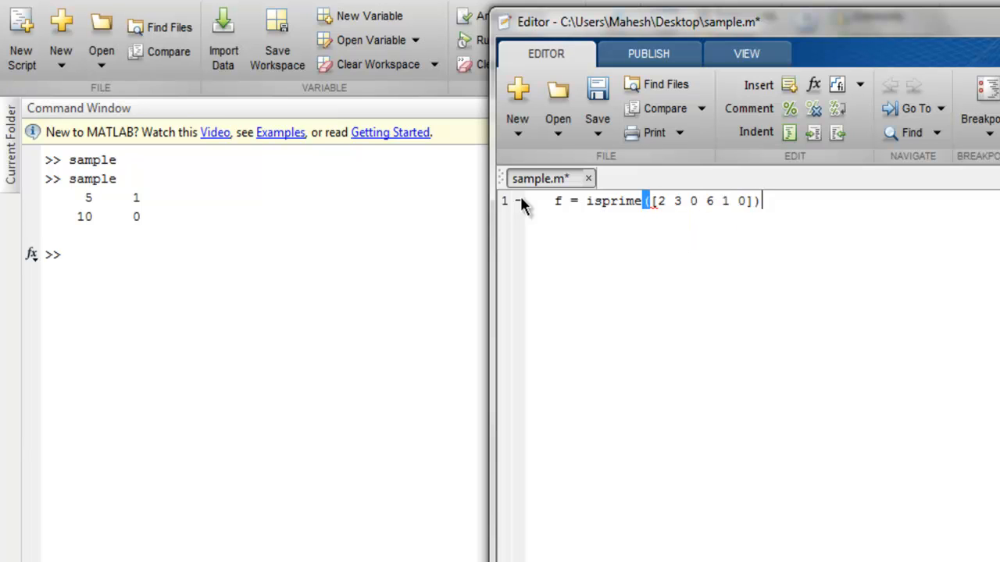
type(";")
type("disp(f);")
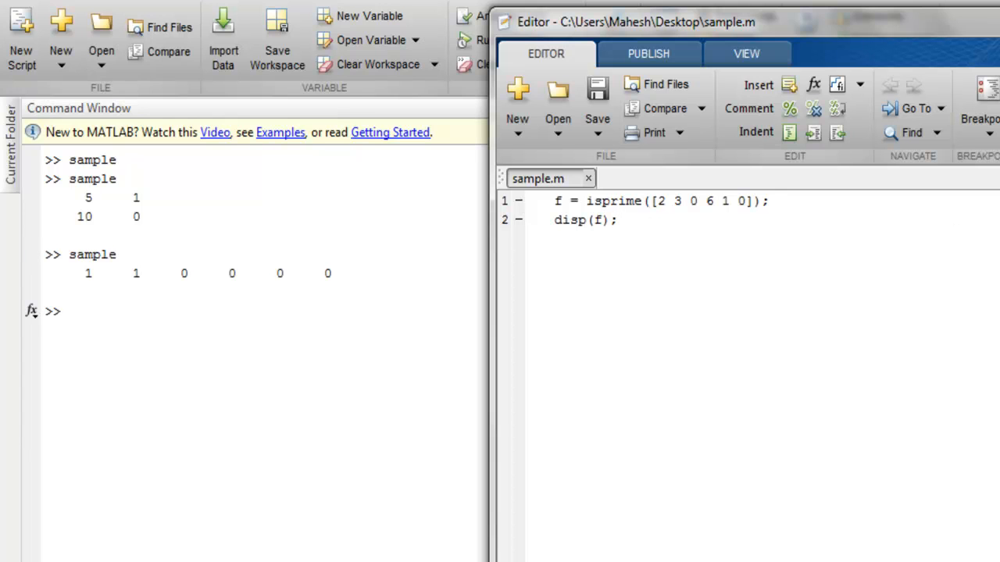
mouse_move(277, 248)
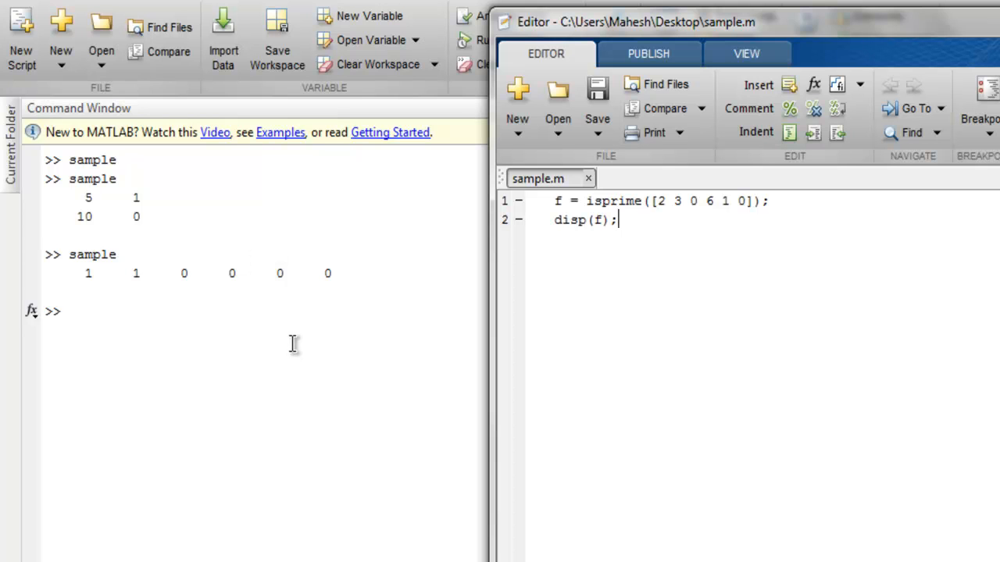
mouse_move(293, 336)
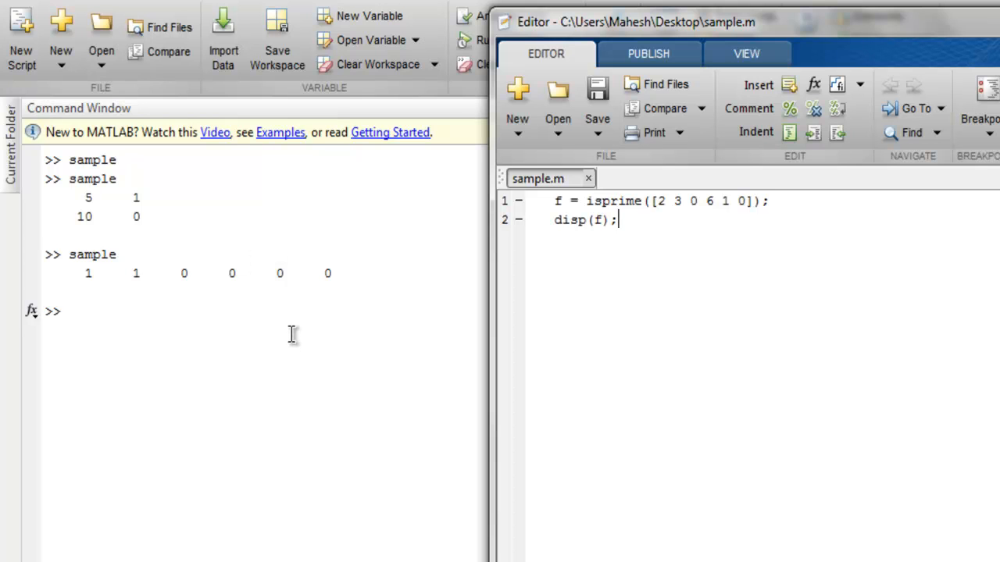